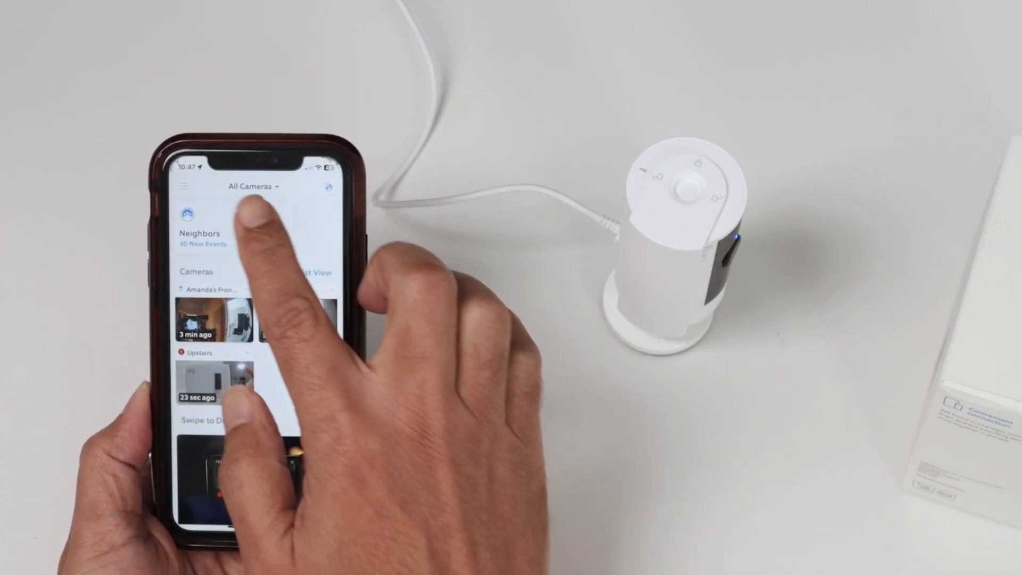
# Step: Reach the Devices list from the main navigation menu
pyautogui.click(185, 186)
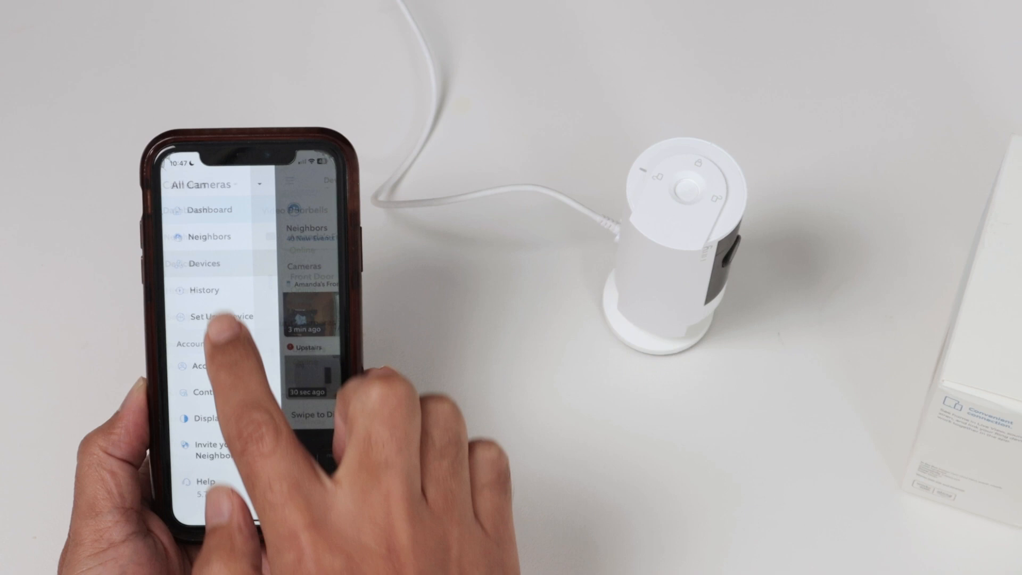
pyautogui.click(204, 264)
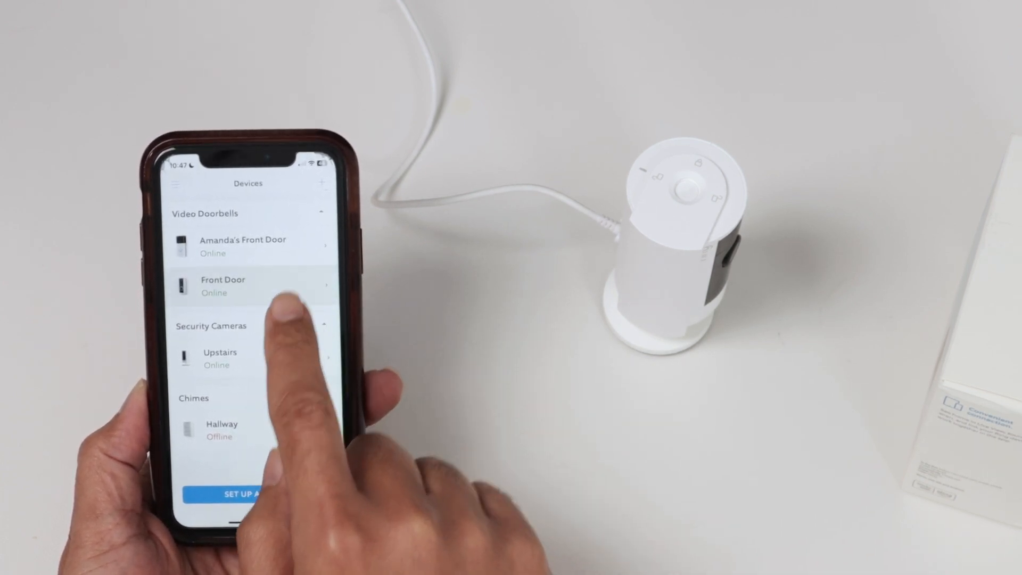
# Step: Go into the Front Door doorbell's General Settings page
pyautogui.click(222, 286)
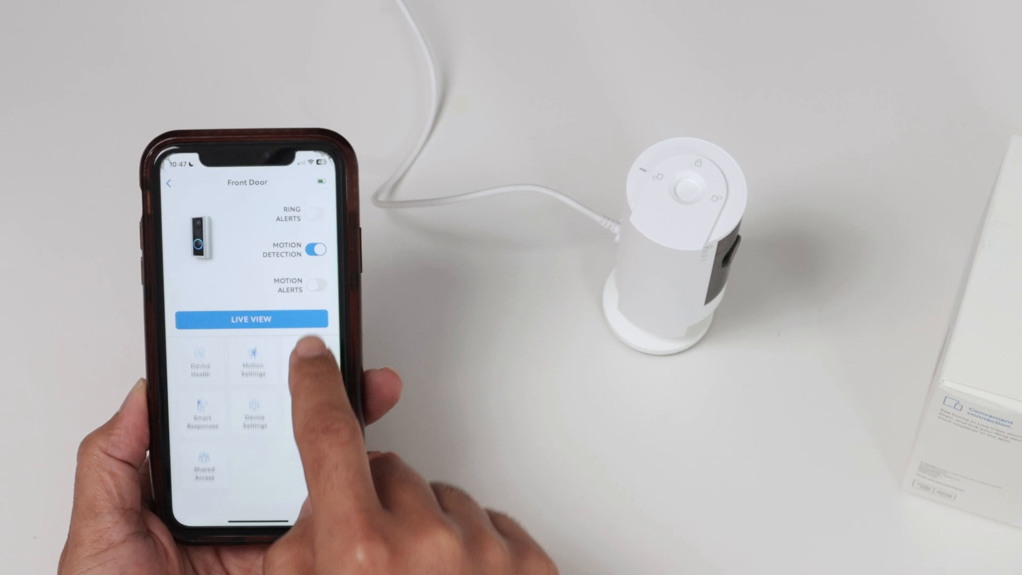
pyautogui.click(254, 421)
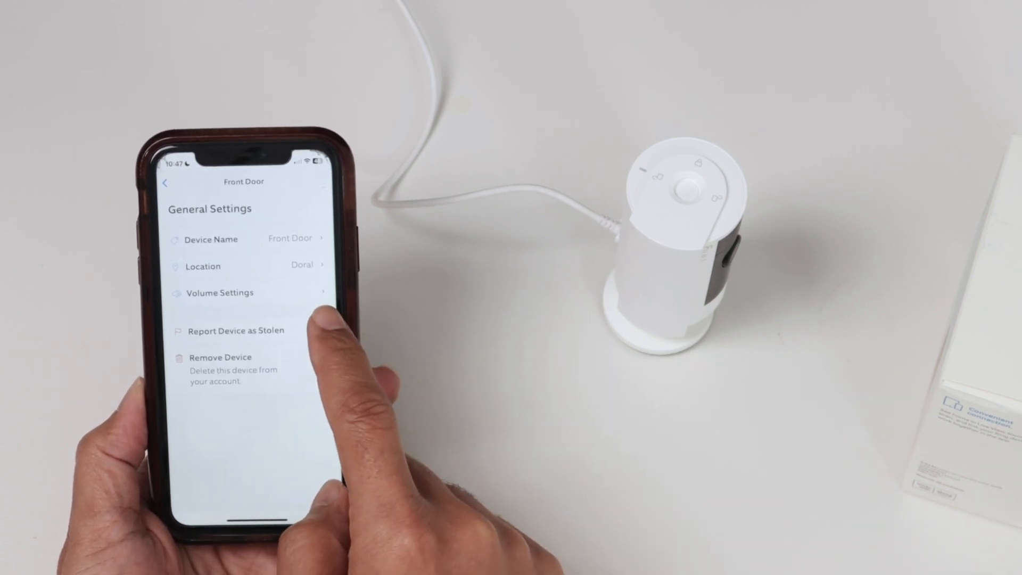
# Step: Lower the Front Door doorbell sounds volume slider and return to Devices
pyautogui.click(218, 293)
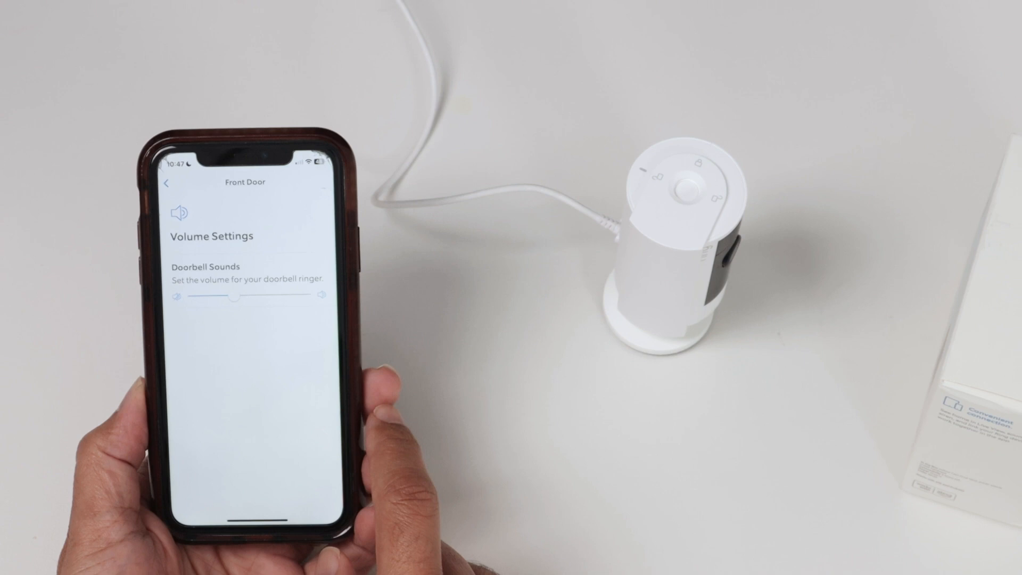
pyautogui.moveTo(240, 298); pyautogui.dragTo(182, 298)
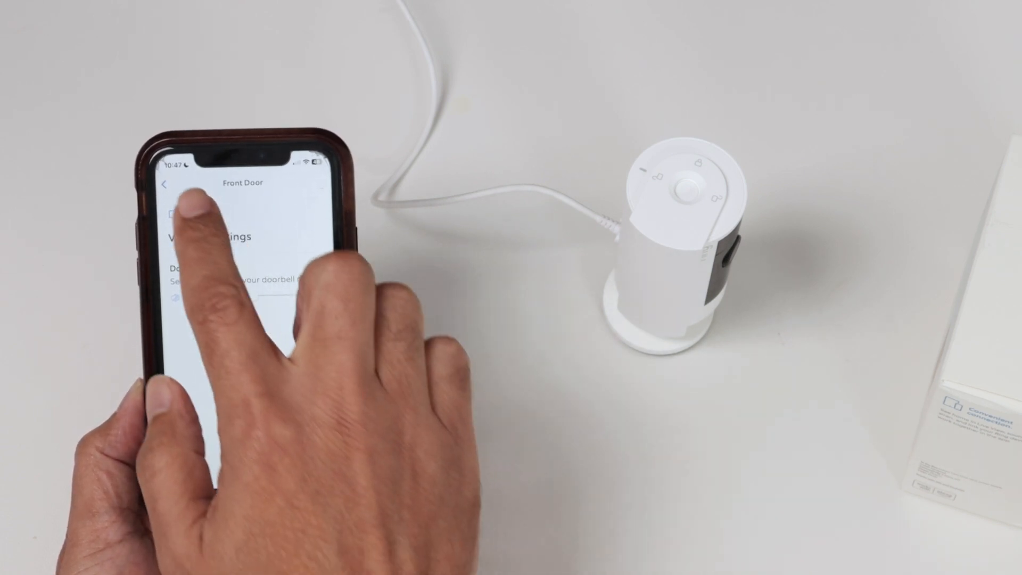
pyautogui.click(168, 183)
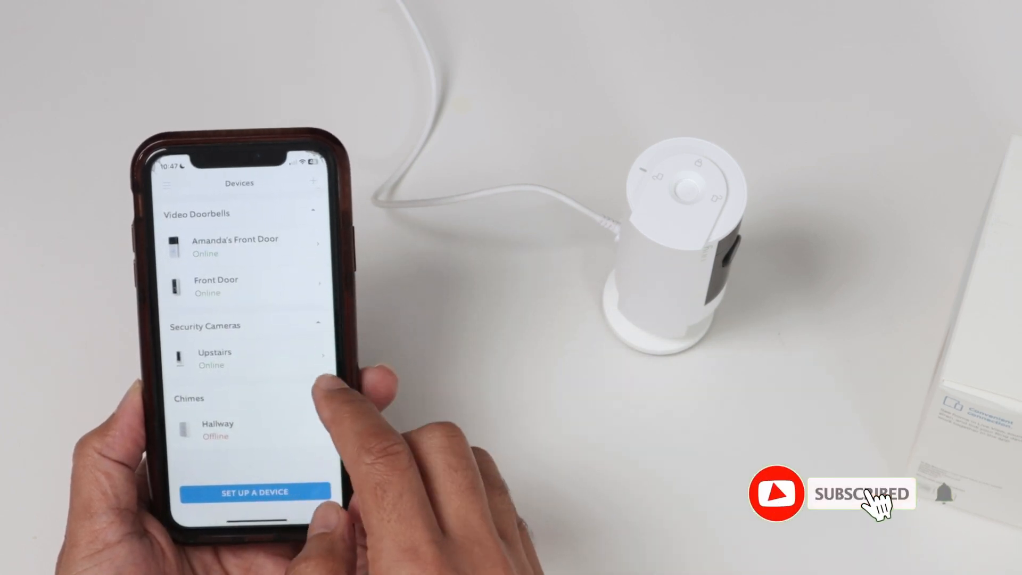
# Step: Lower the Upstairs camera's Device Speaker volume on its Volume Settings page
pyautogui.click(214, 358)
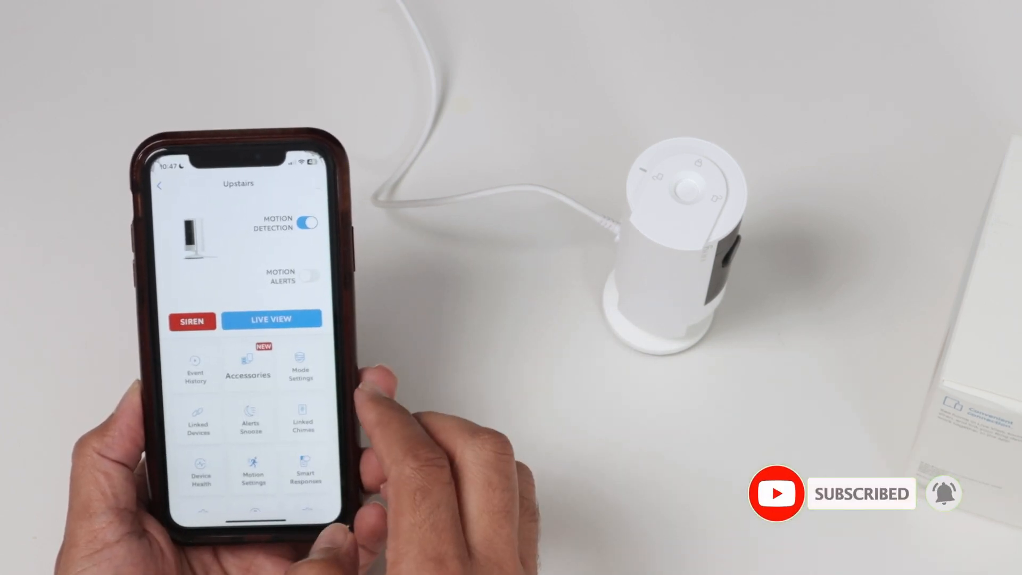
pyautogui.scroll(-3)
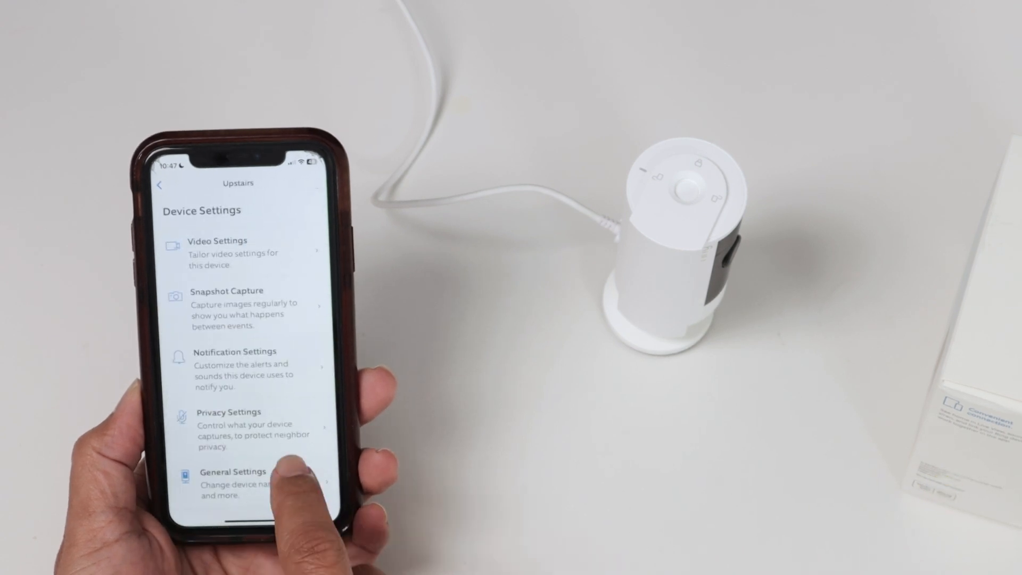
pyautogui.click(232, 472)
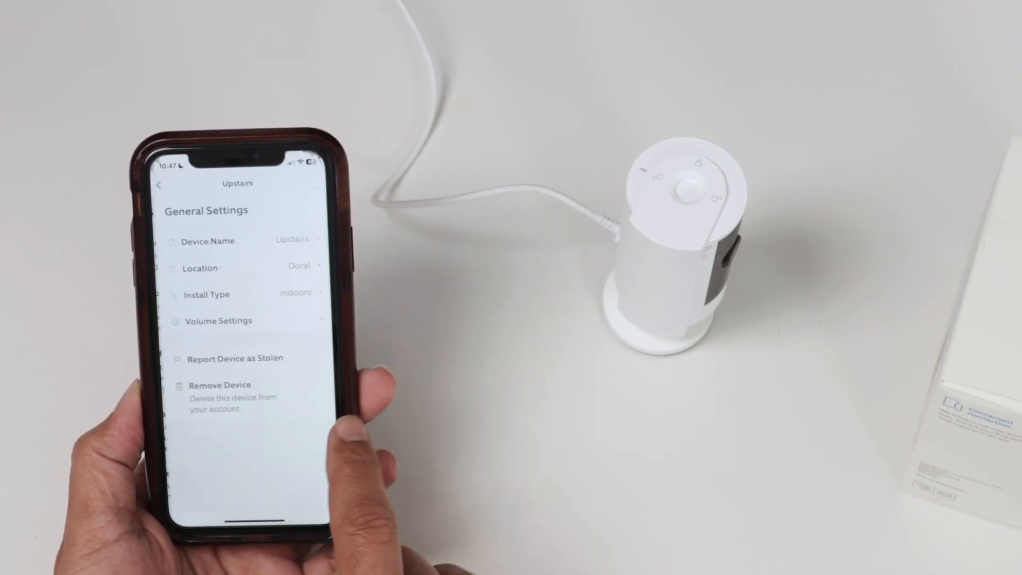
pyautogui.click(219, 321)
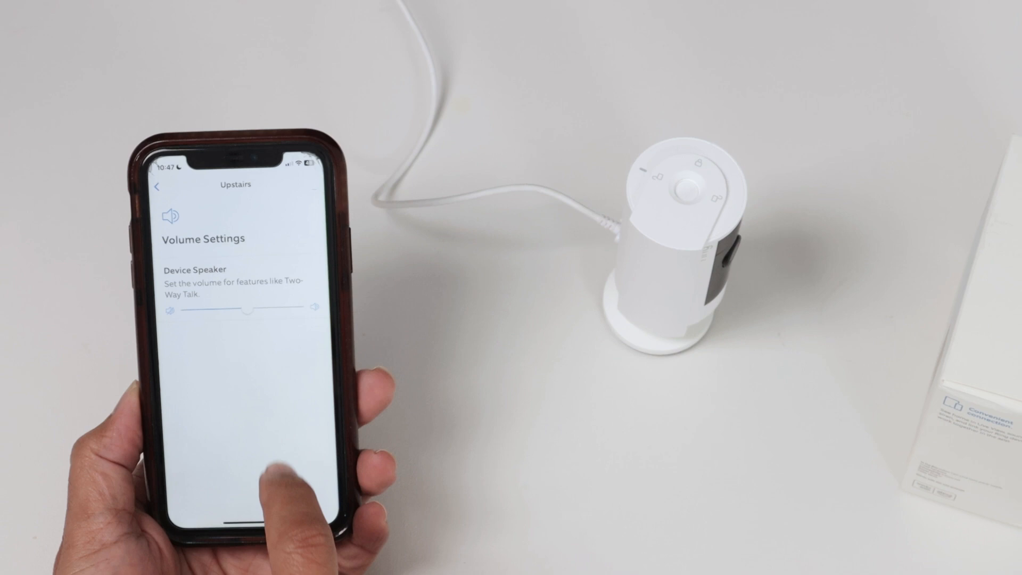
pyautogui.moveTo(248, 310); pyautogui.dragTo(196, 310)
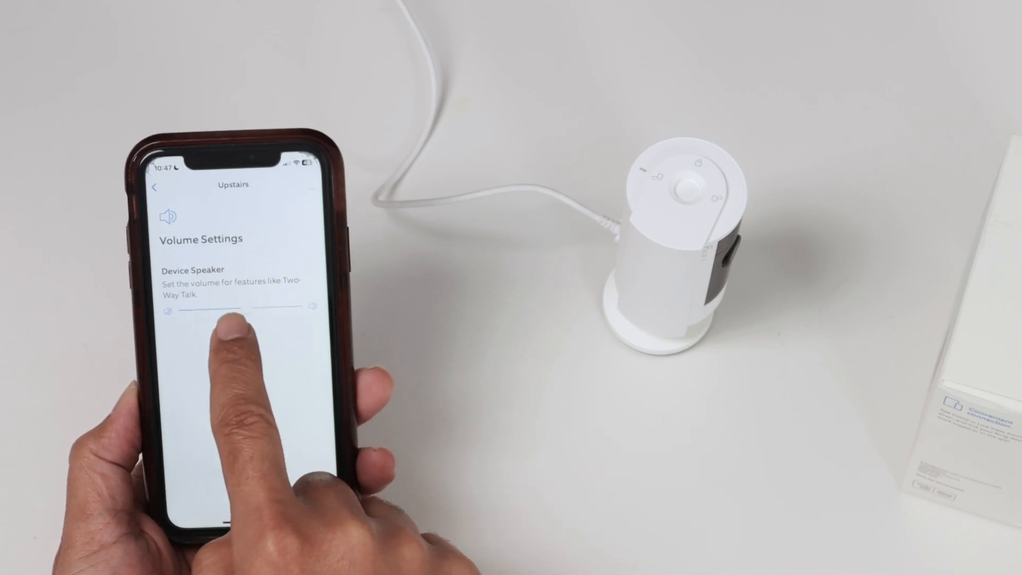